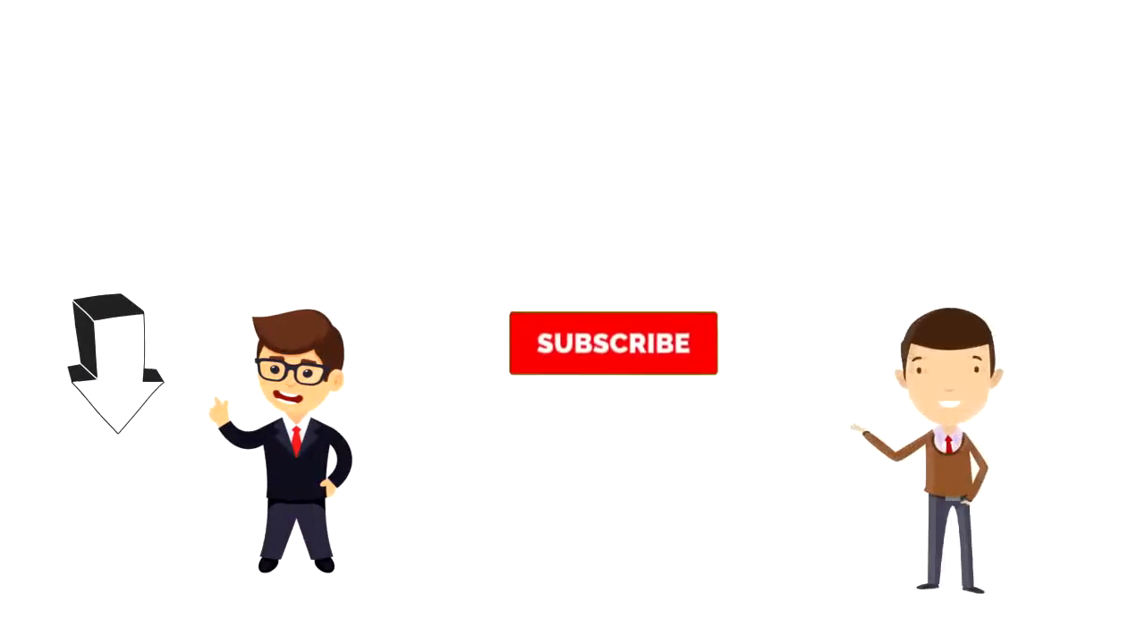
Turn the red SUBSCRIBE button between the two cartoon characters into a grey SUBSCRIBED button
click(612, 344)
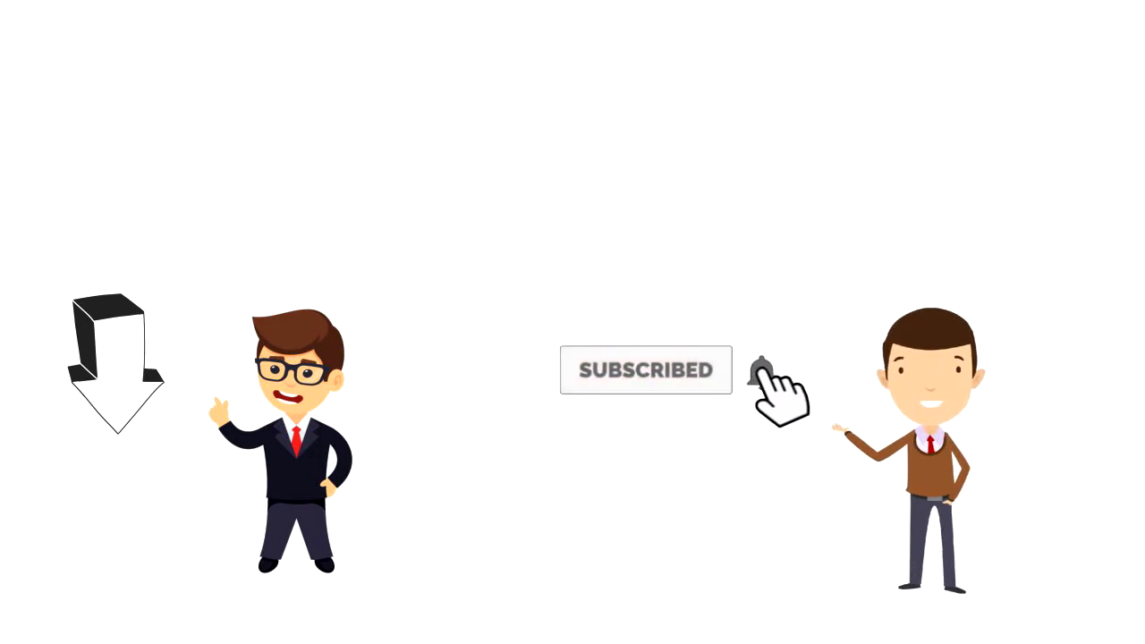